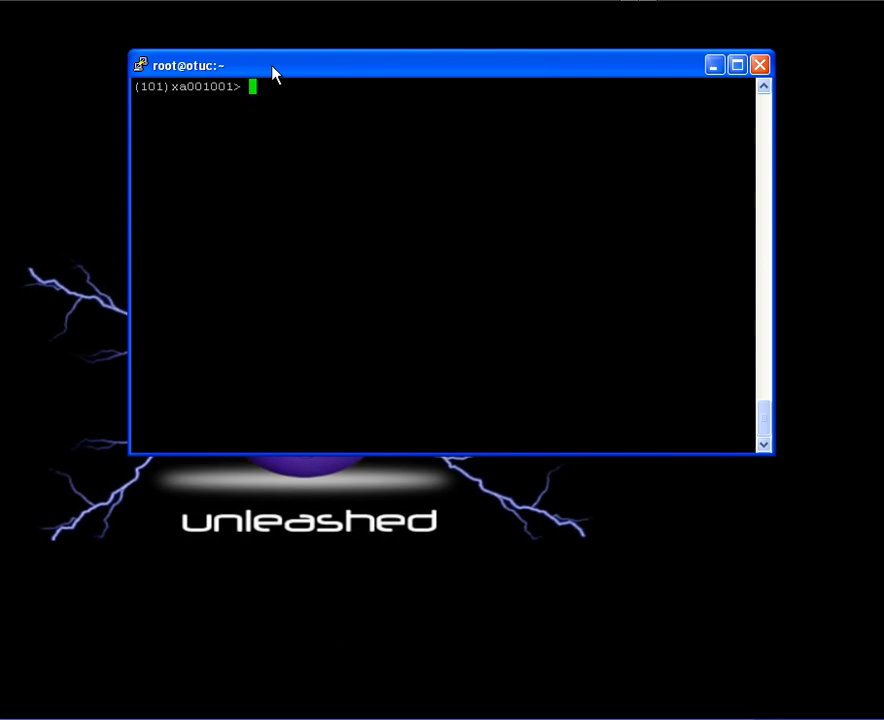
mouse_move(228, 76)
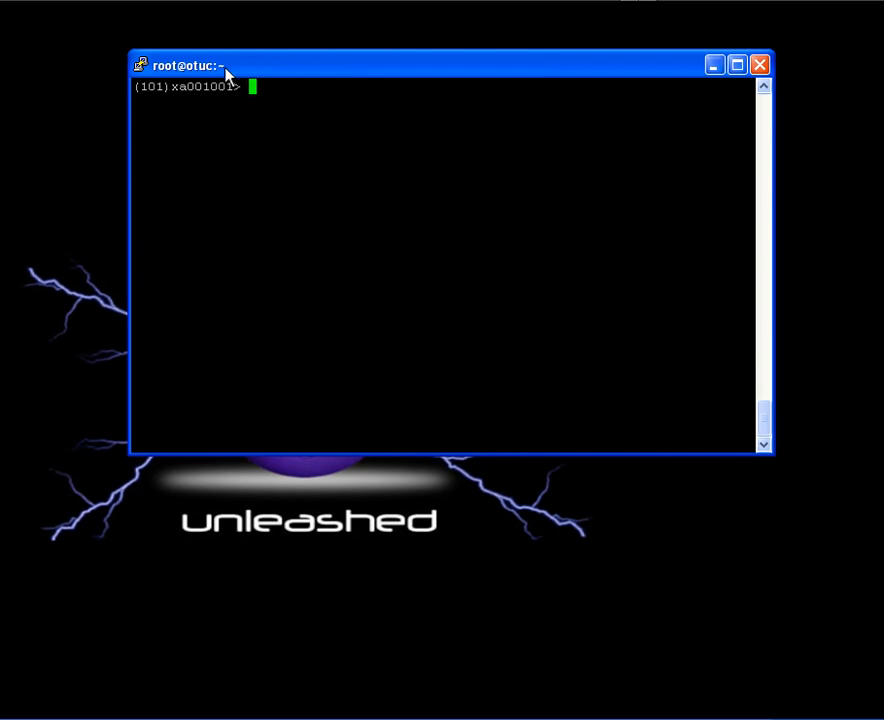
Launch the management tool with 'mgr -l GEA' so its object menu lists system objects.
type("mgr")
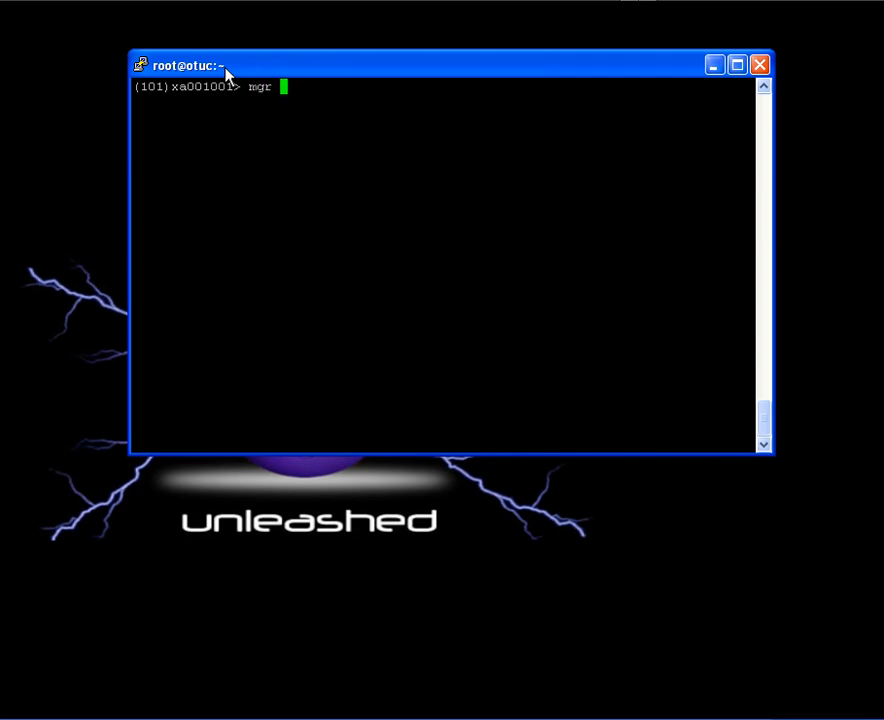
type("-l")
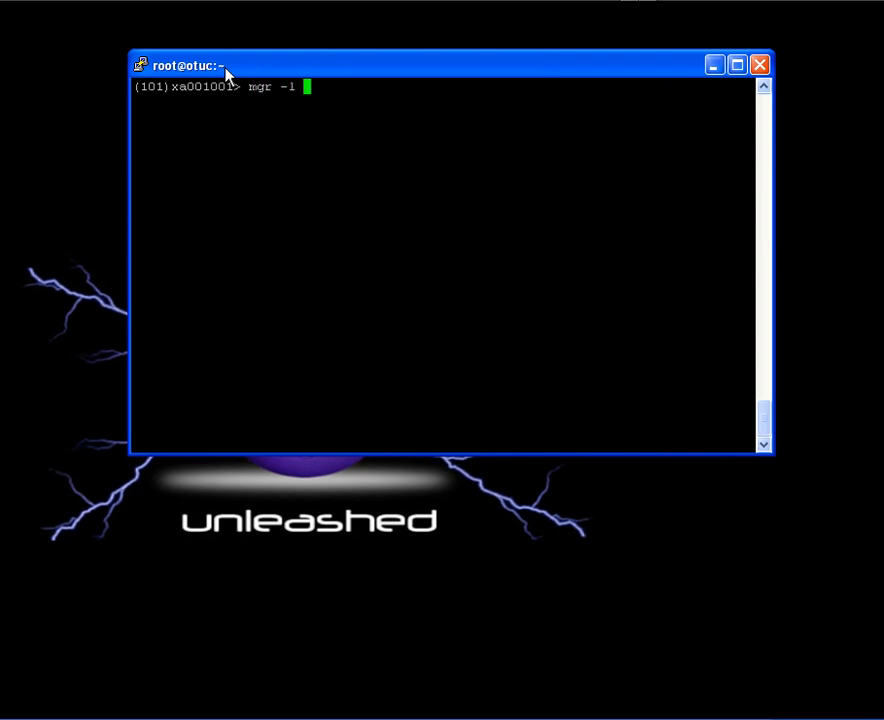
type("GEA")
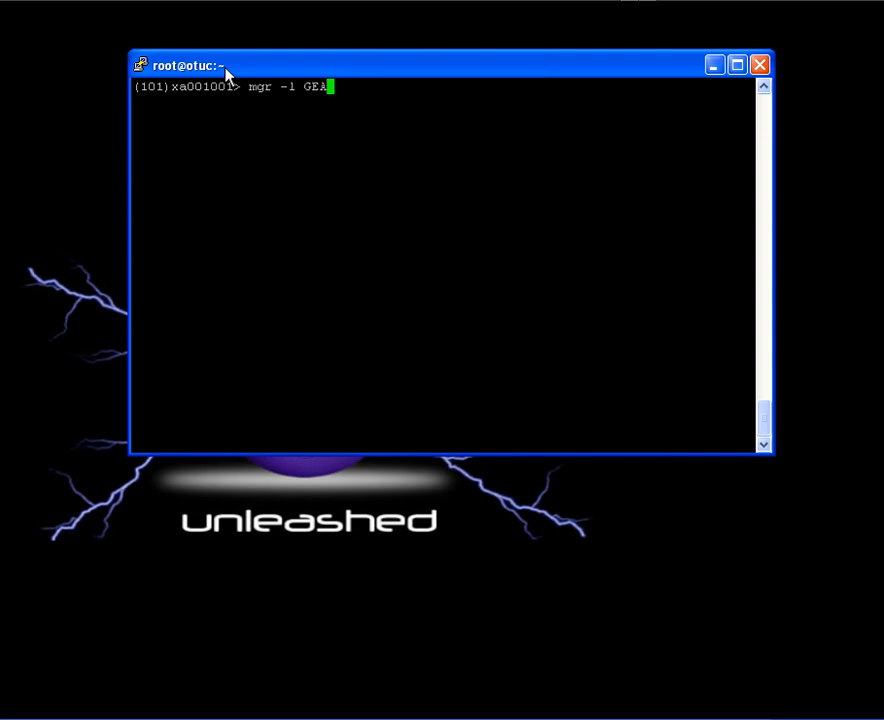
key("Return")
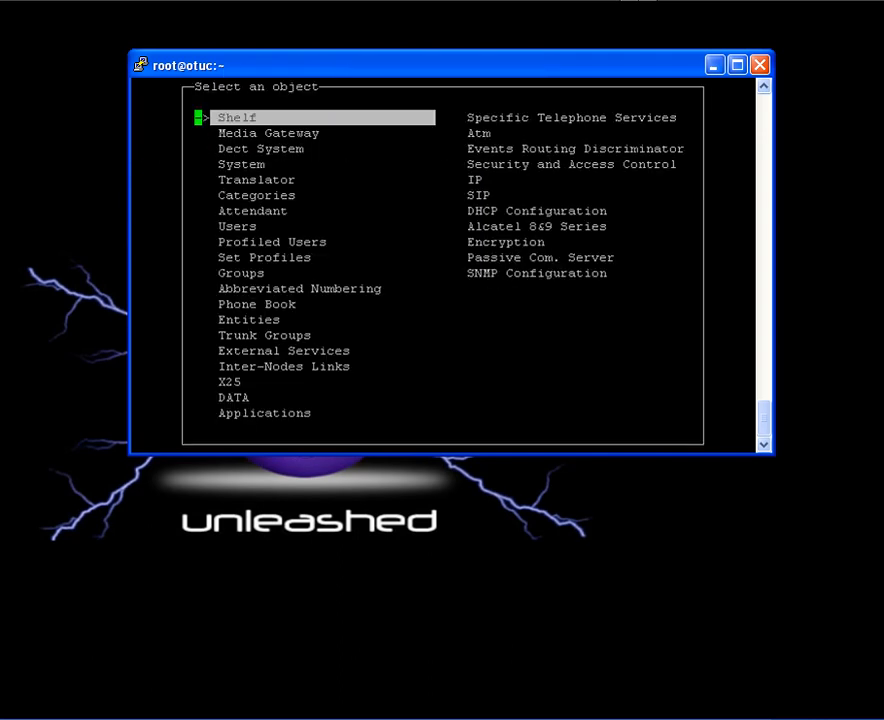
mouse_move(364, 72)
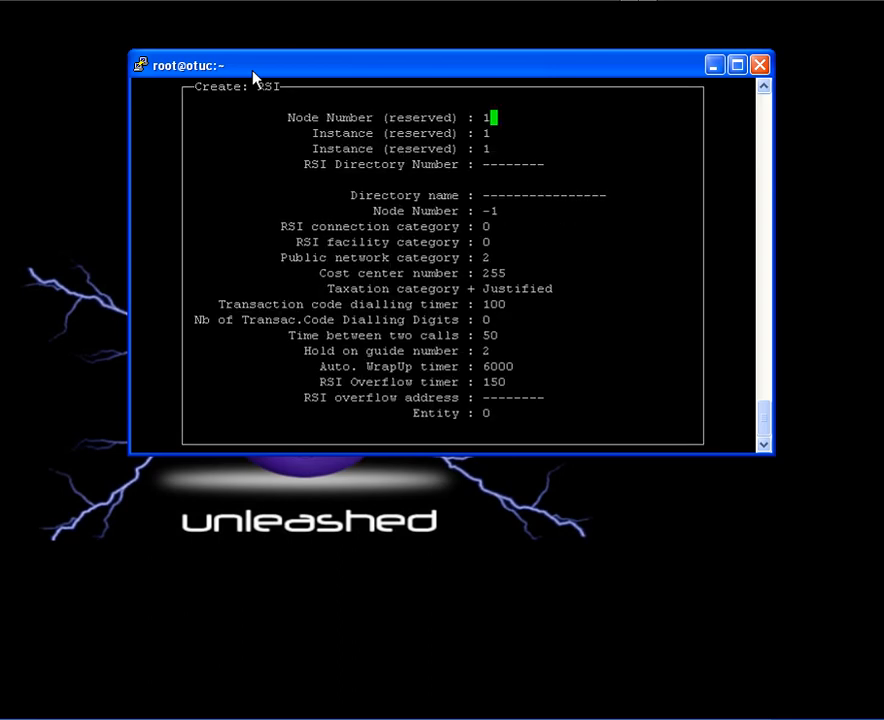
mouse_move(314, 78)
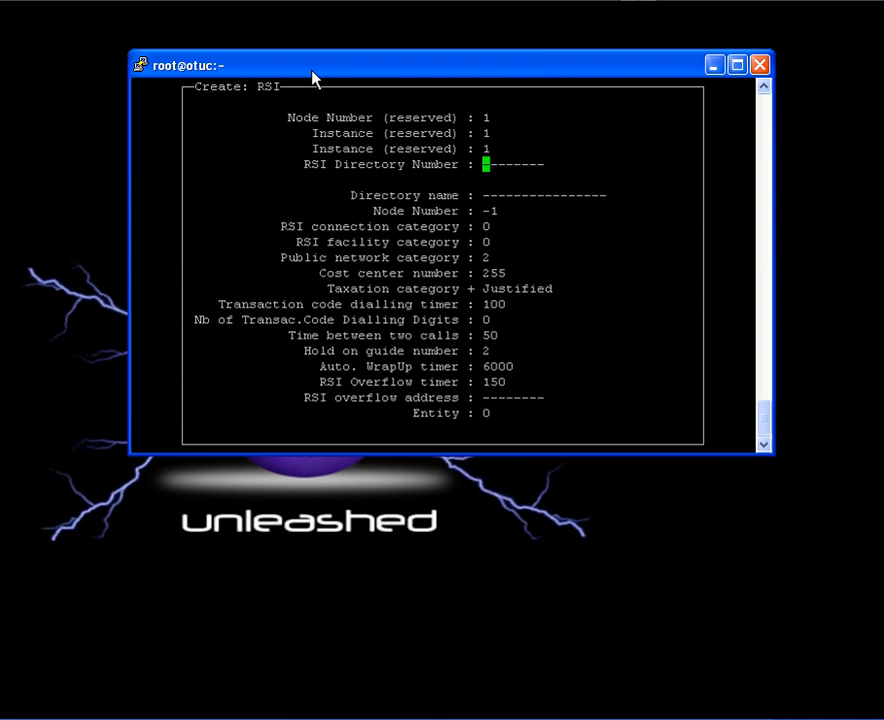
Enter RSI directory number 64080 and directory name RSI-Demo in the Create: RSI form.
type("64088")
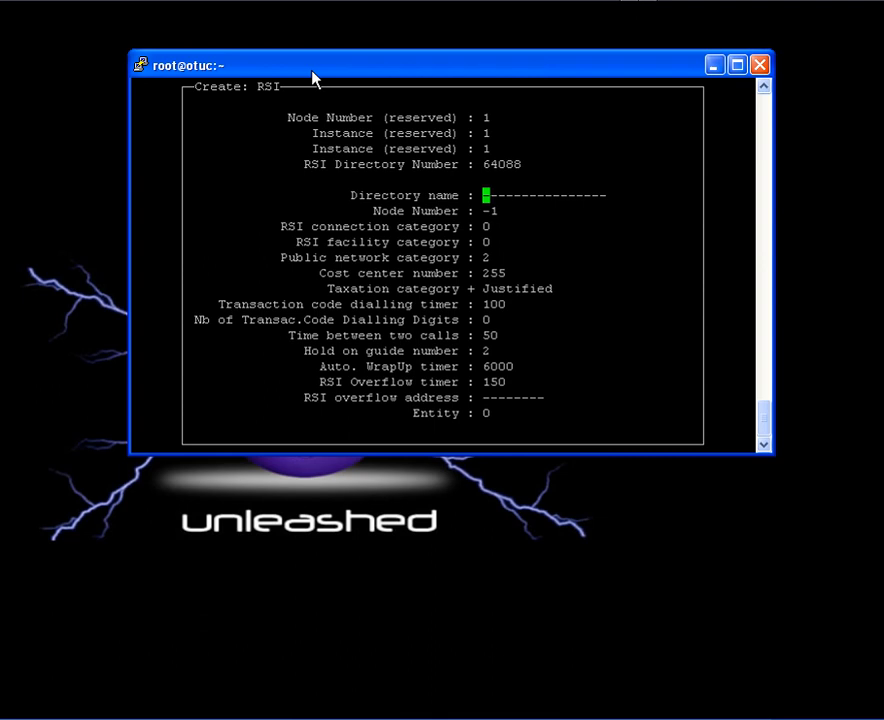
type("RSI-D")
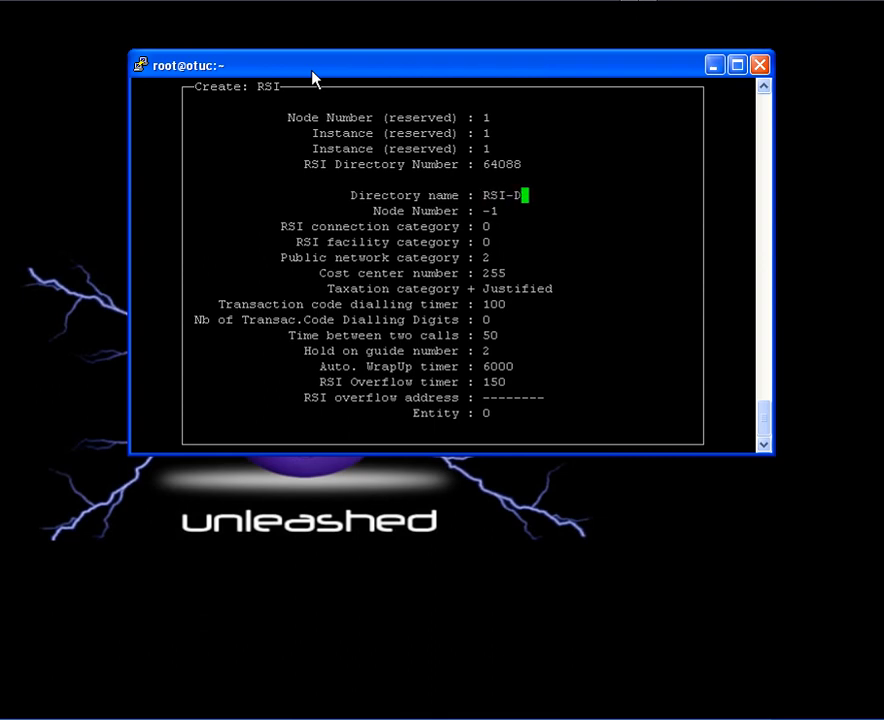
type("em")
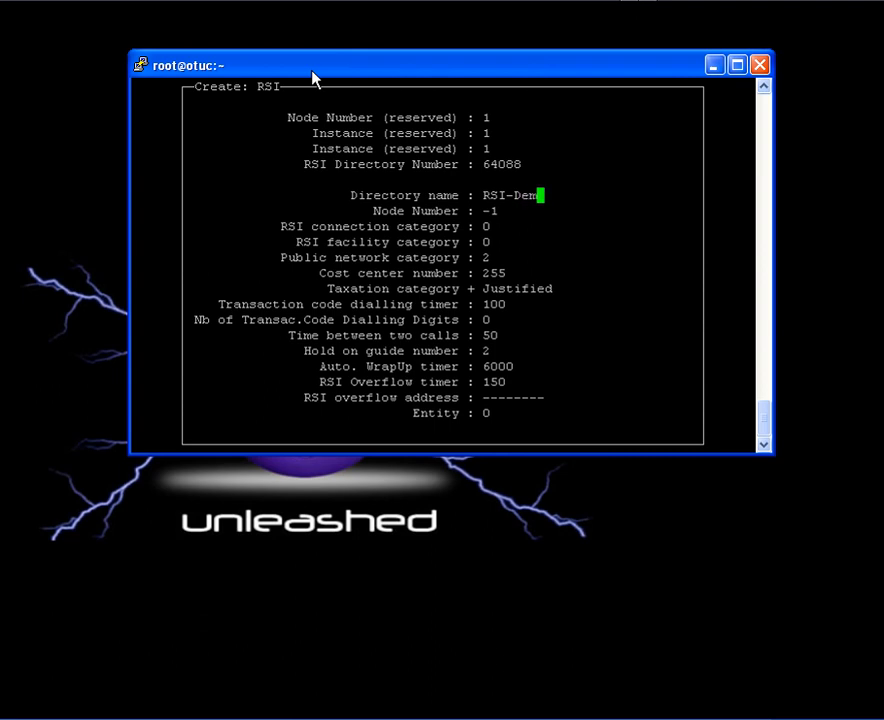
type("o")
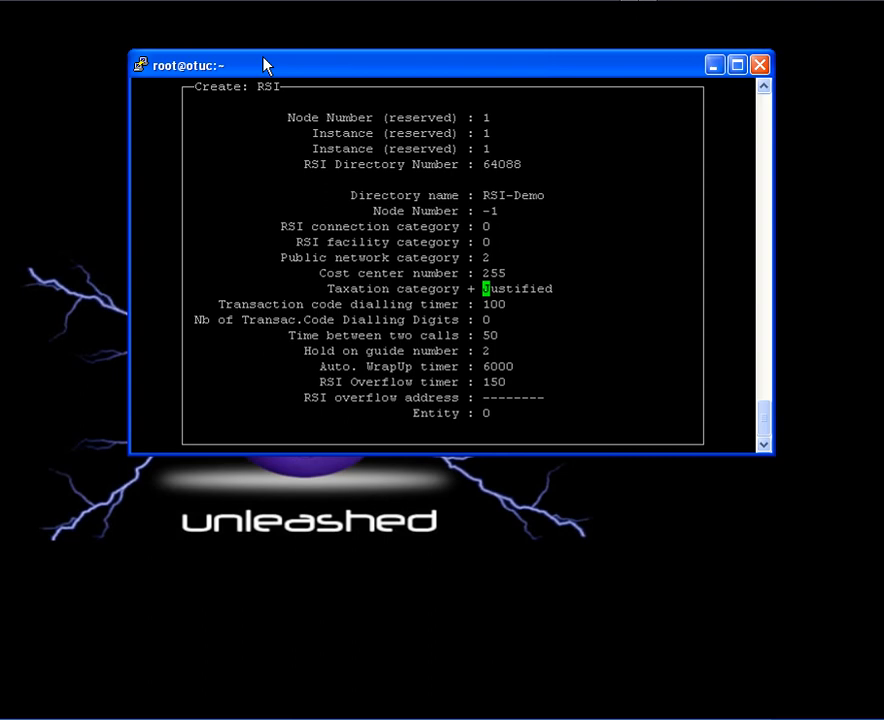
Set Time between two calls 0, Hold on guide number 682 and Auto. WrapUp timer 300.
key("Down")
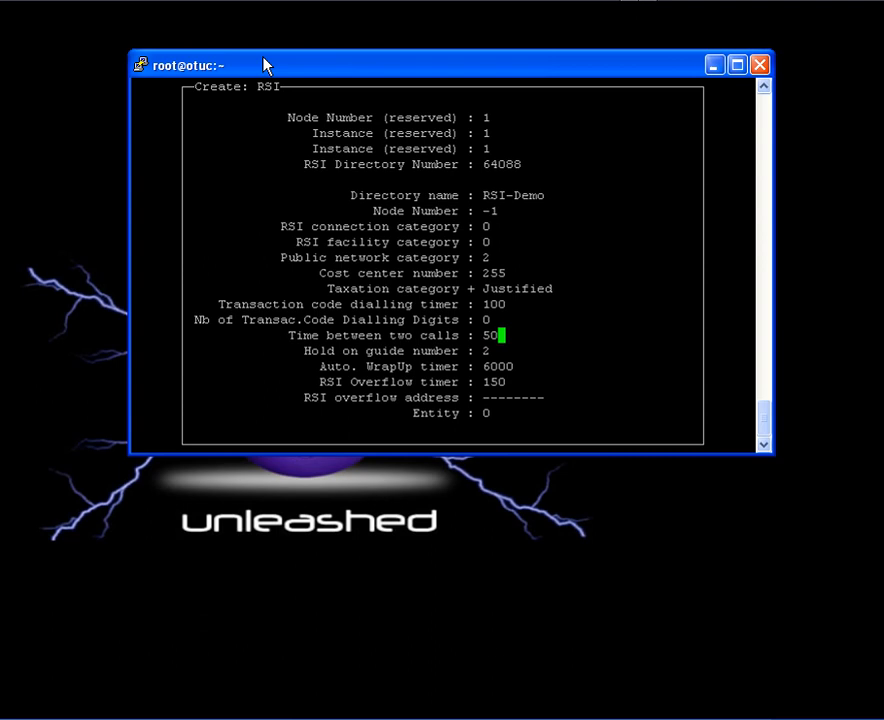
type("0")
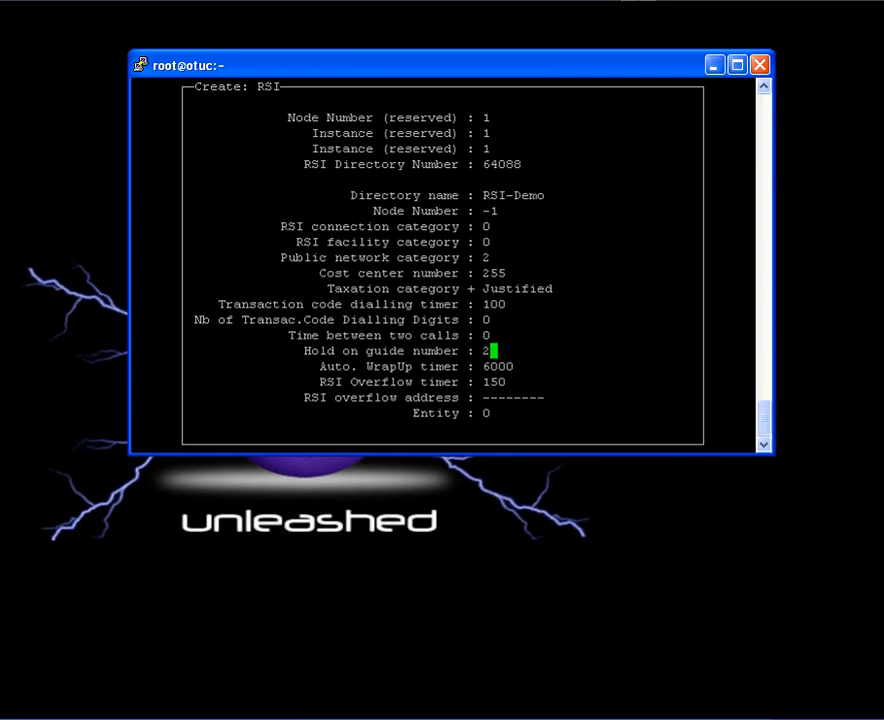
type("682")
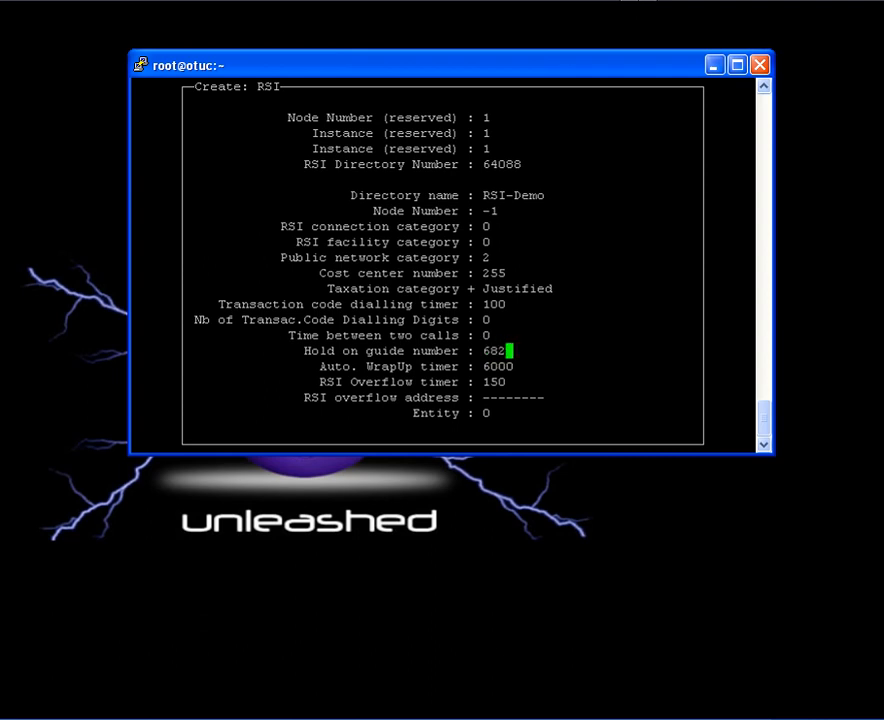
mouse_move(356, 80)
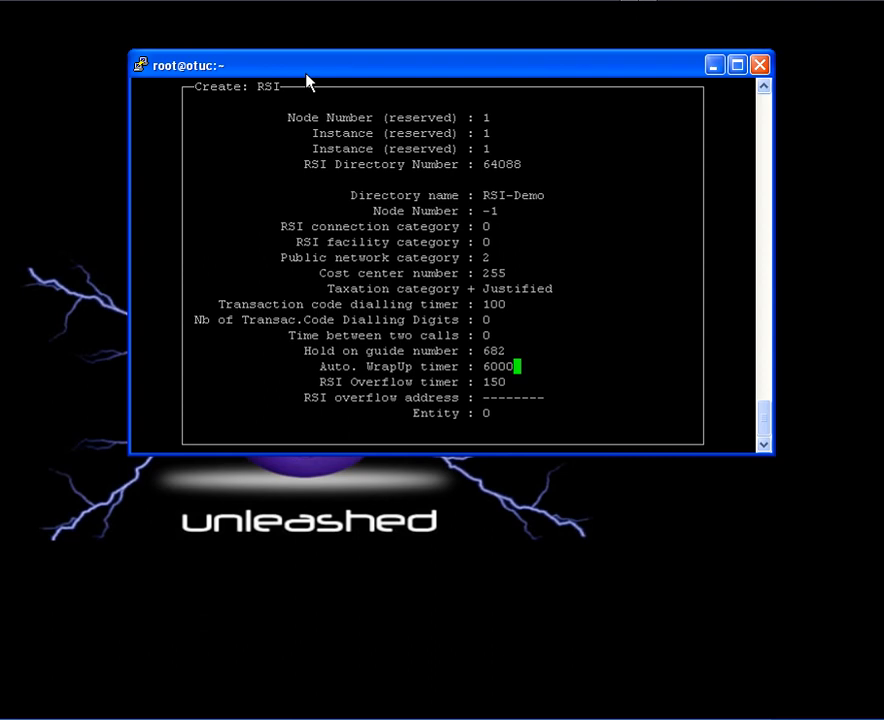
type("300")
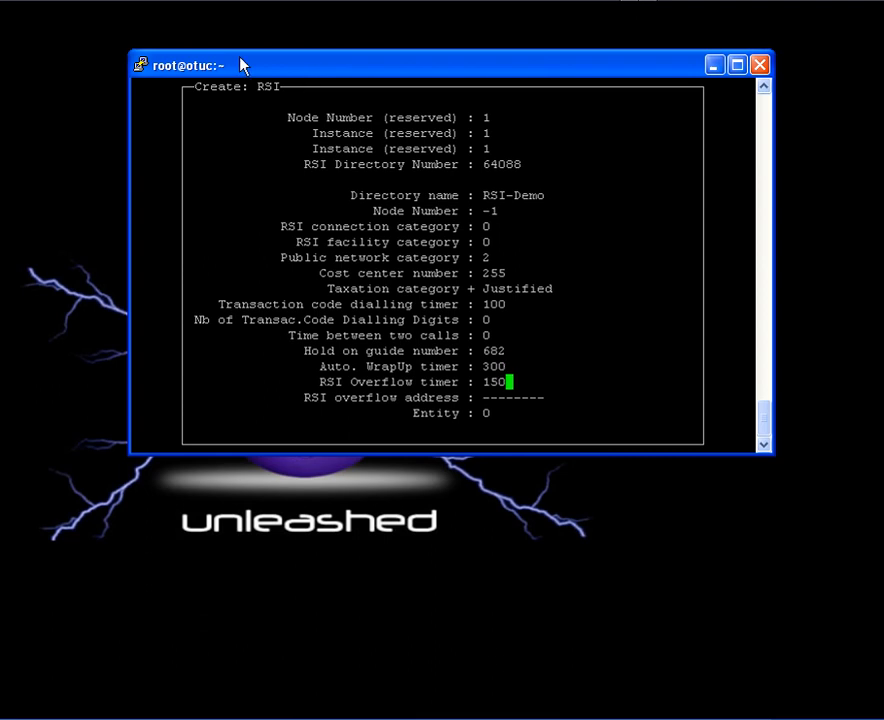
Set RSI overflow timer 40 and RSI overflow address 5161.
key("Return")
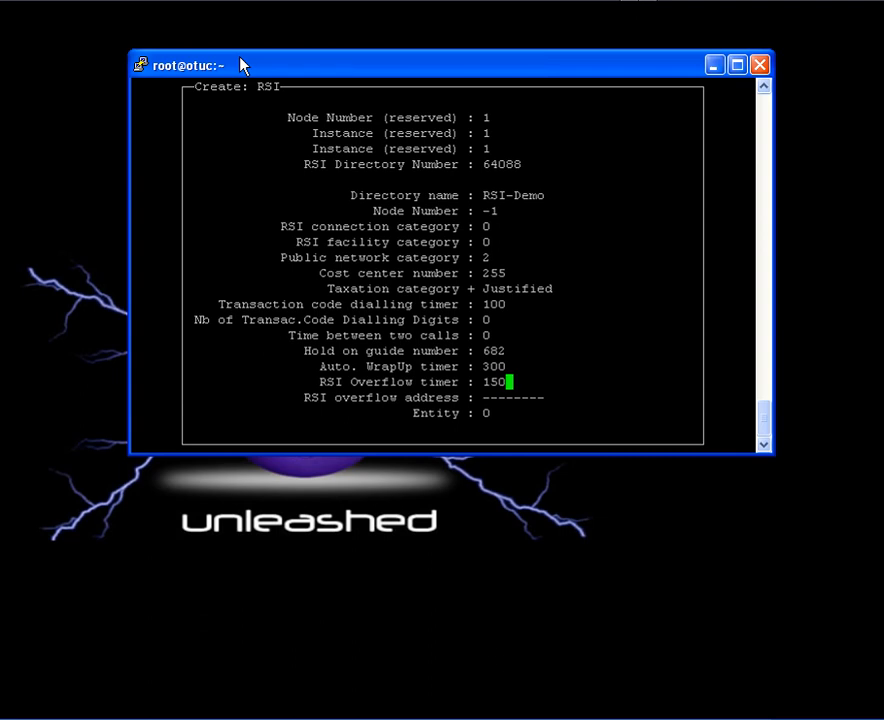
mouse_move(370, 64)
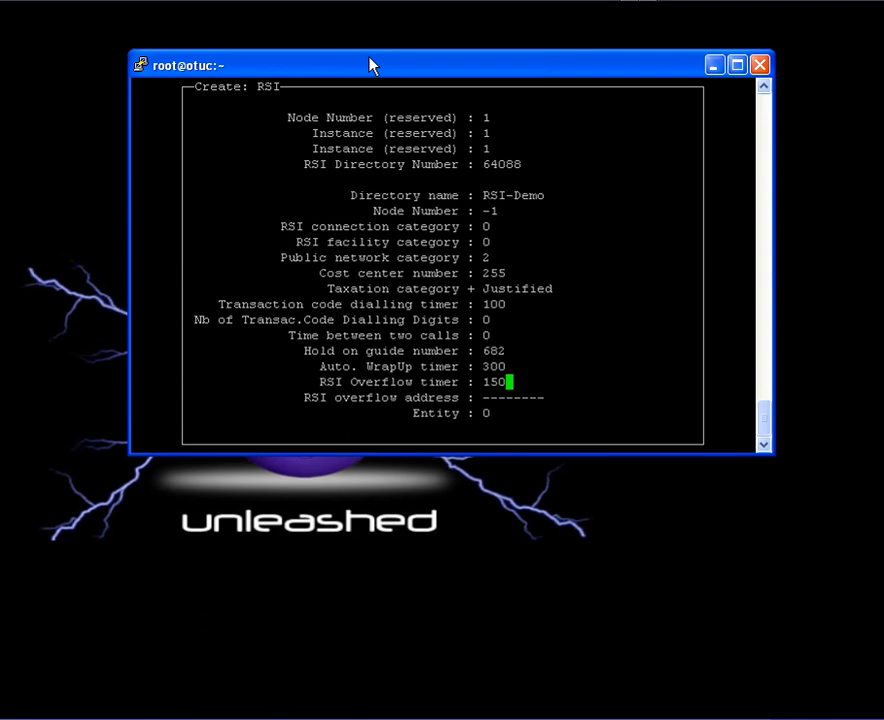
type("4")
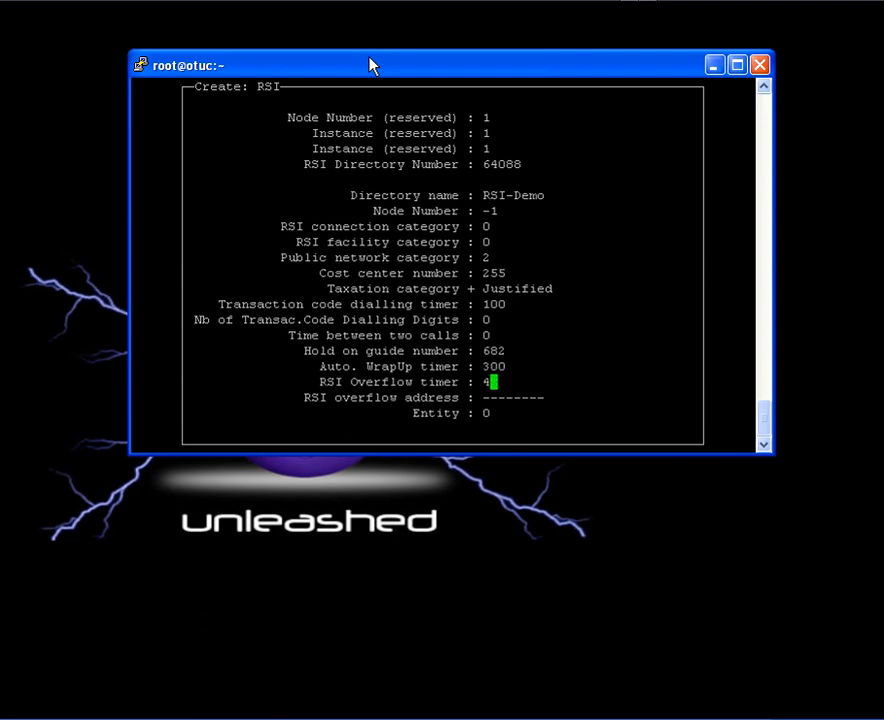
type("0")
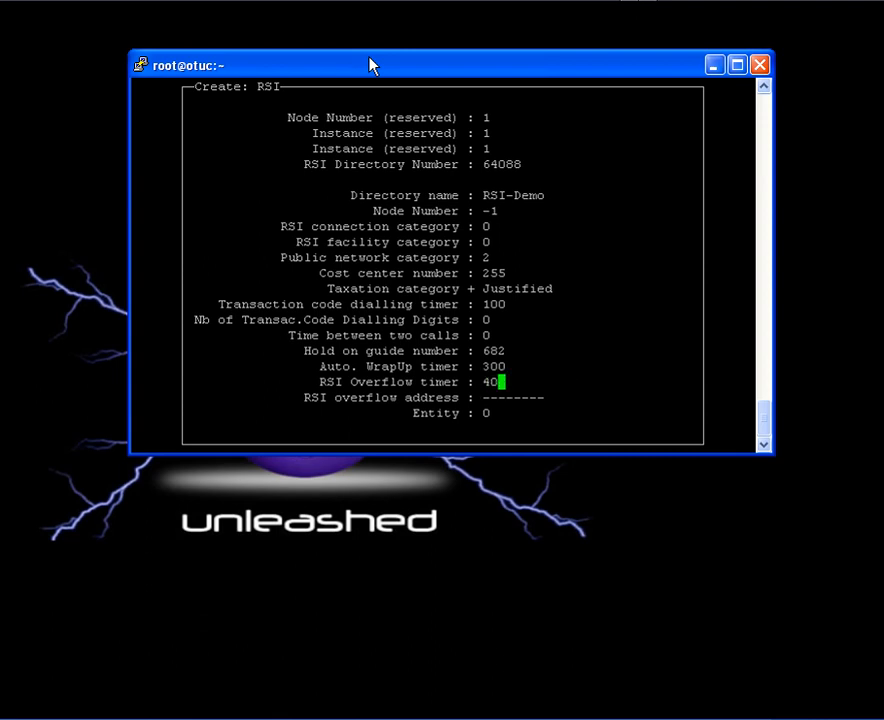
type("516")
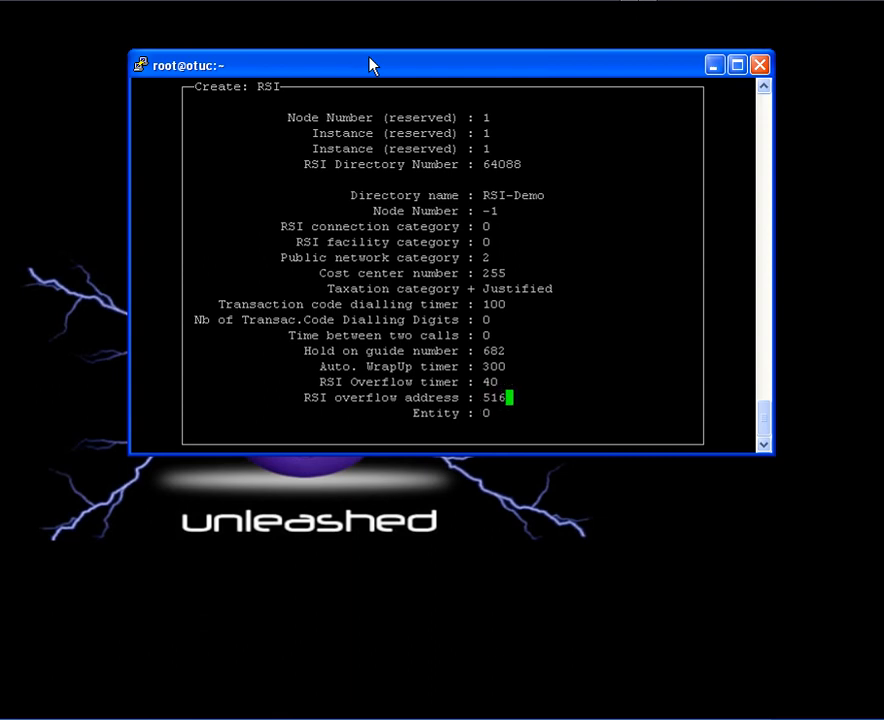
type("1")
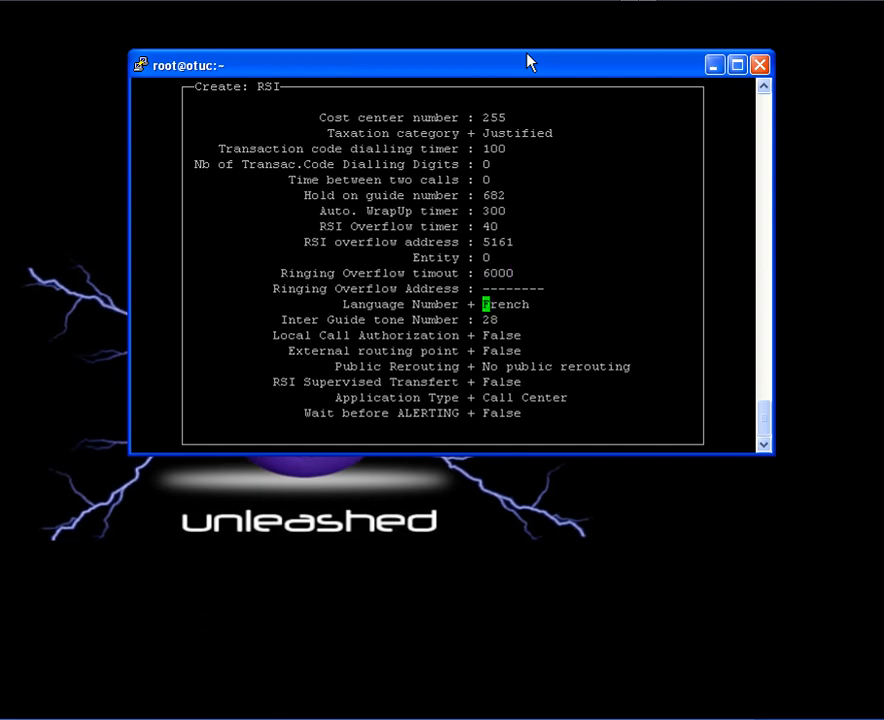
mouse_move(266, 68)
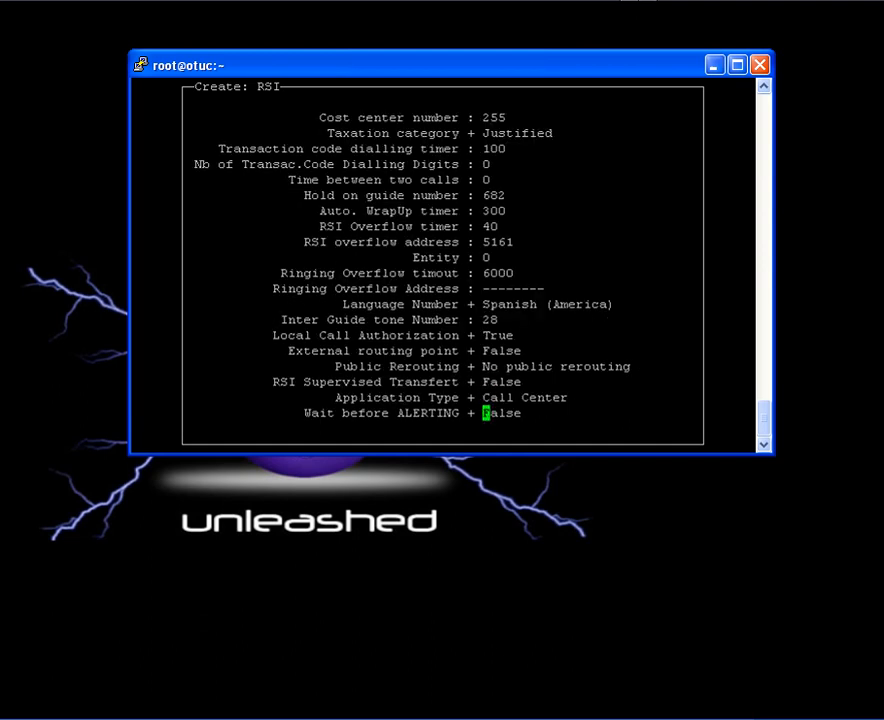
Validate the Create: RSI form so RSI-Demo is created and 'Command succeeded' appears.
key("Return")
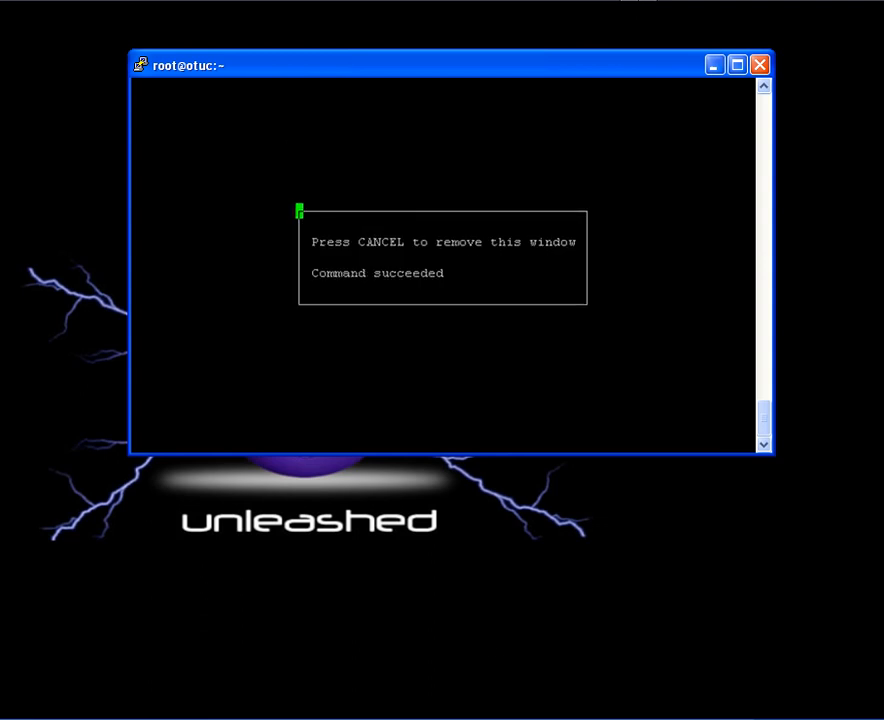
mouse_move(240, 236)
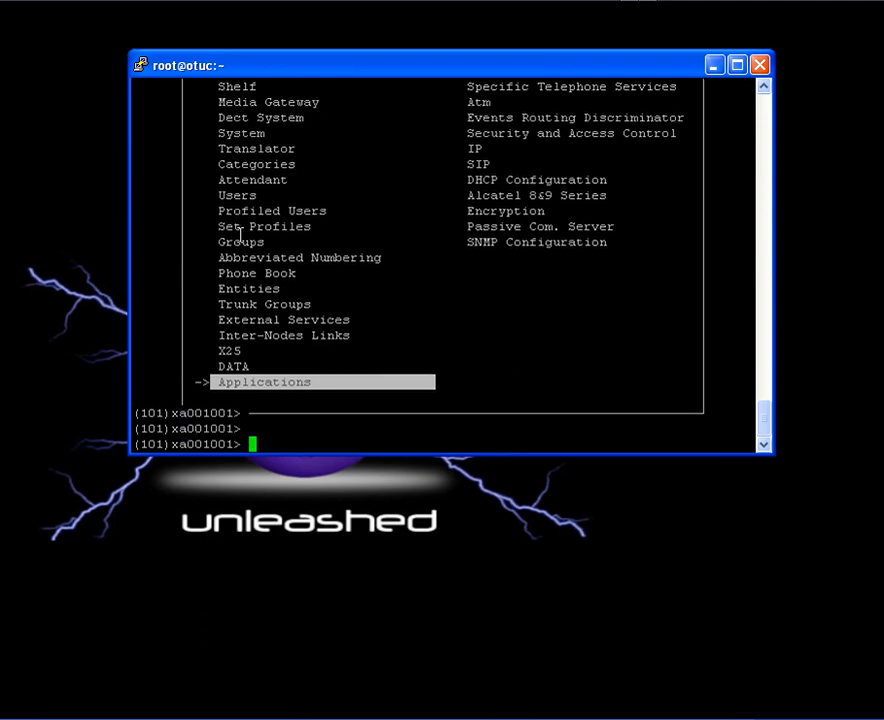
Run the rsi listing at the shell, showing 64080 RSI-Demo among the PBX's RSI objects.
type("rs")
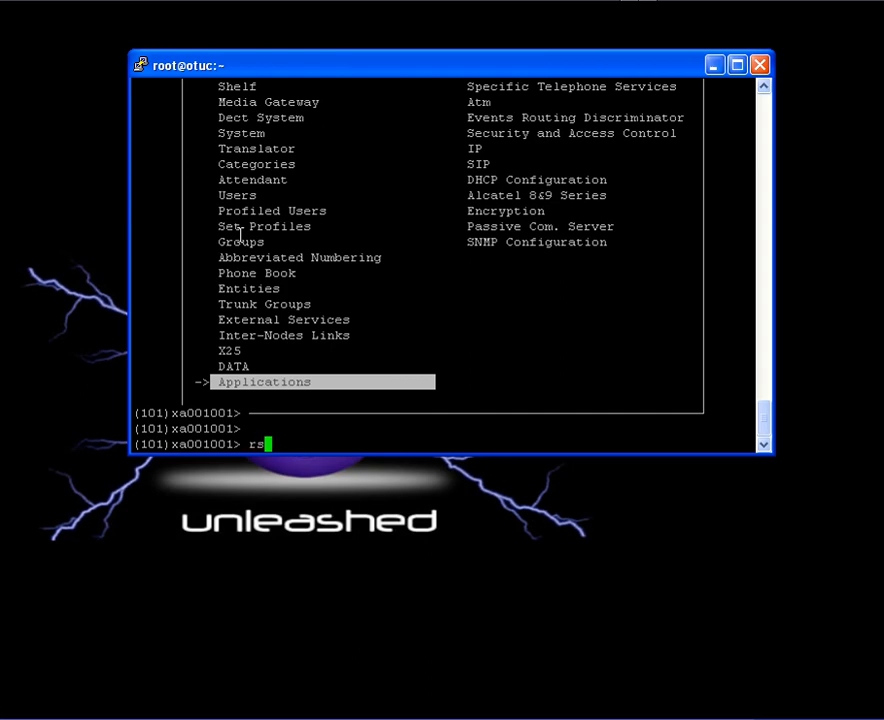
key("Return")
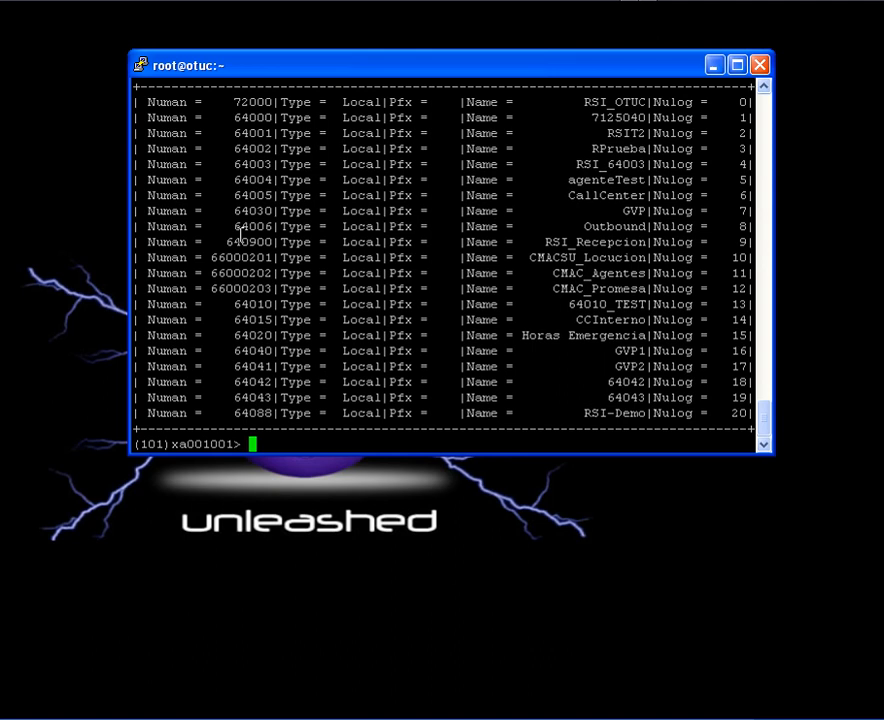
Run 'rsi -d 64088' to display RSI-Demo's details, with Enable shown as FALSE.
type("rsi -d")
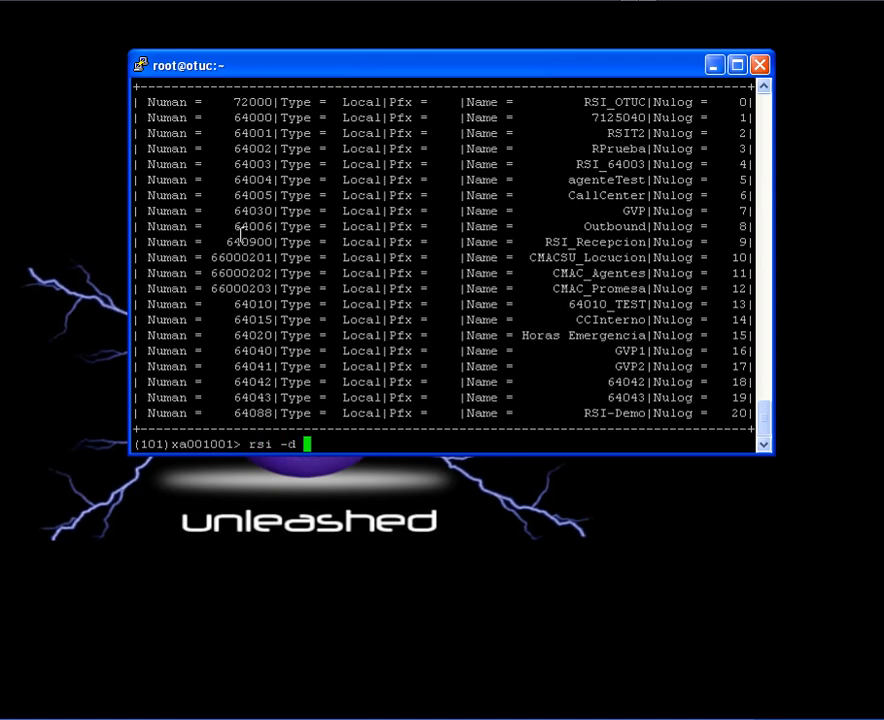
type("64088")
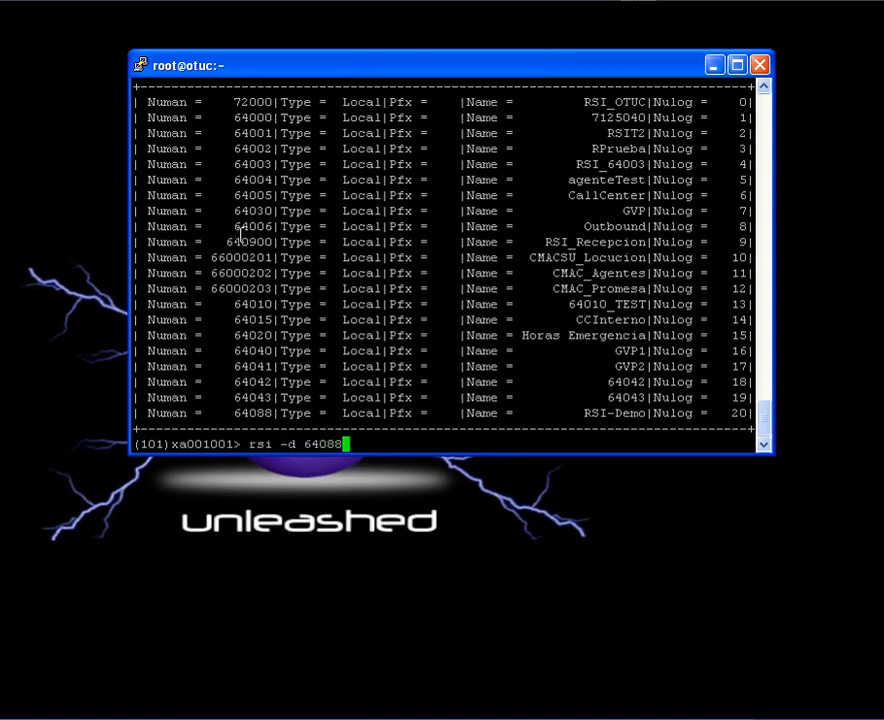
key("Return")
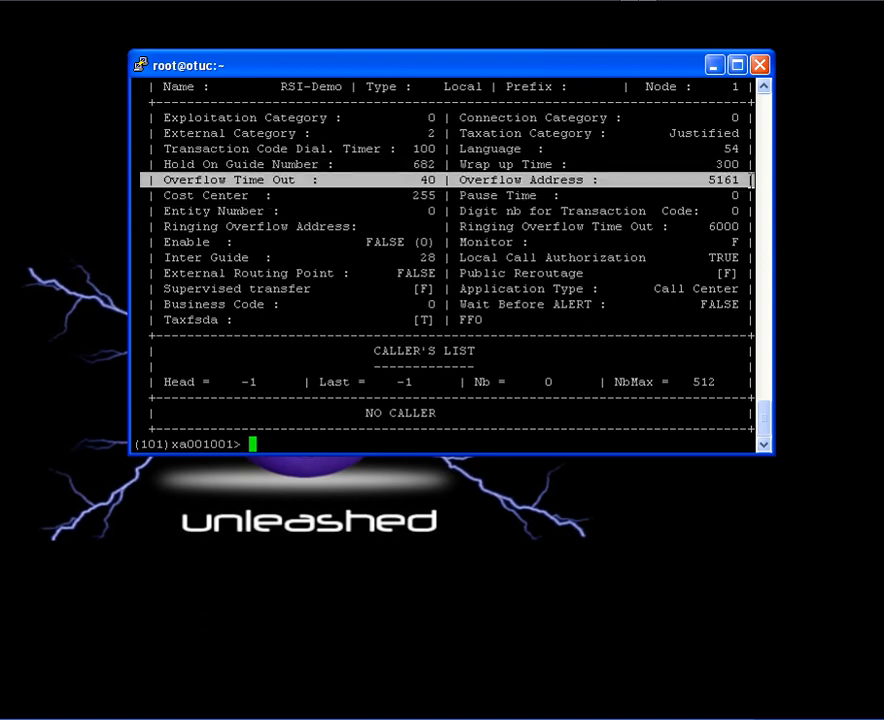
mouse_move(138, 212)
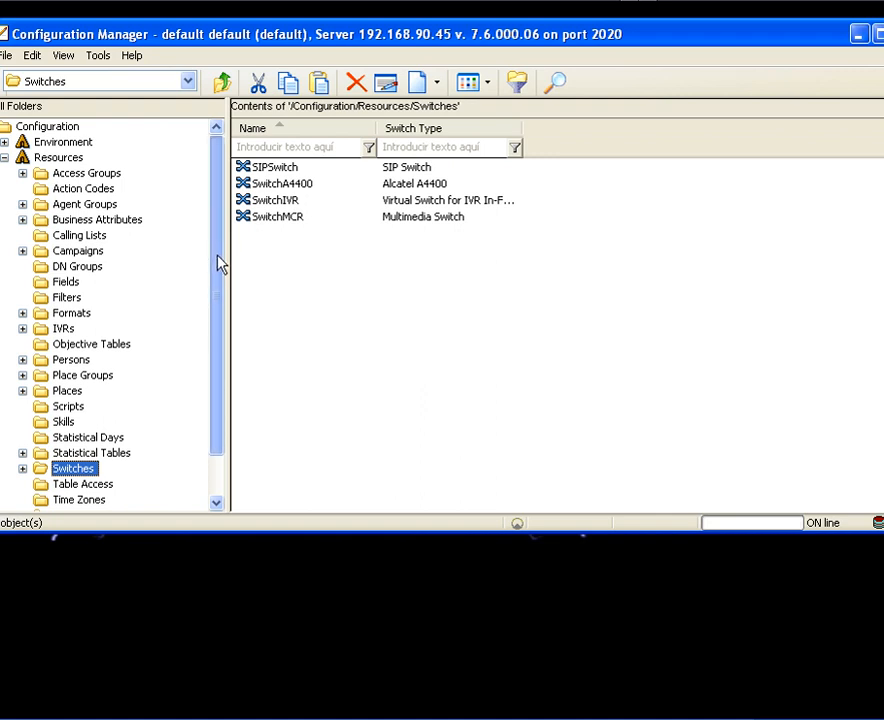
Navigate to SwitchA4400's RSI DNs folder and start a New DN from the list.
left_click(22, 468)
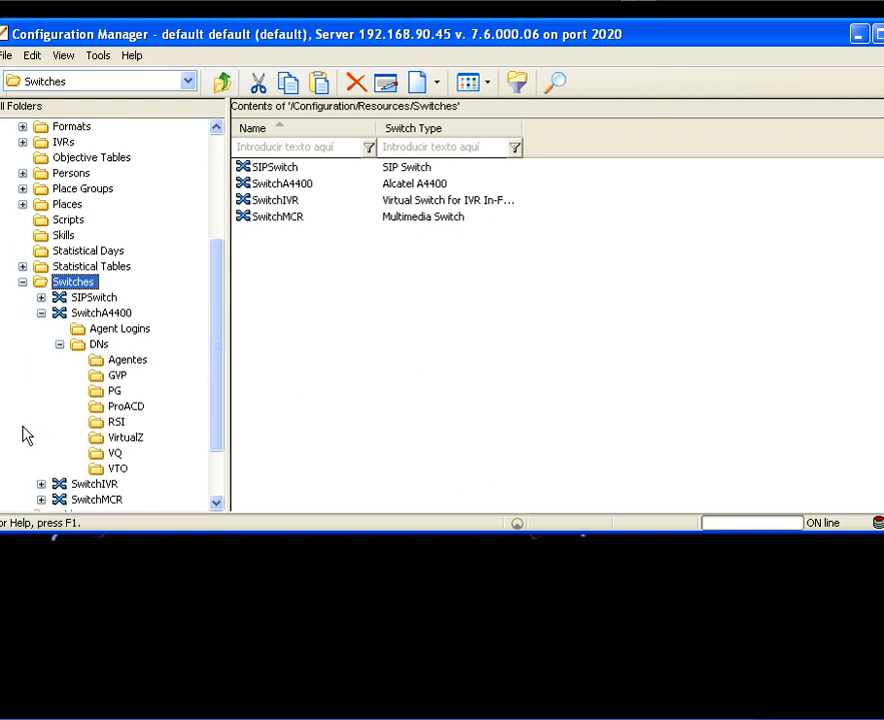
left_click(40, 312)
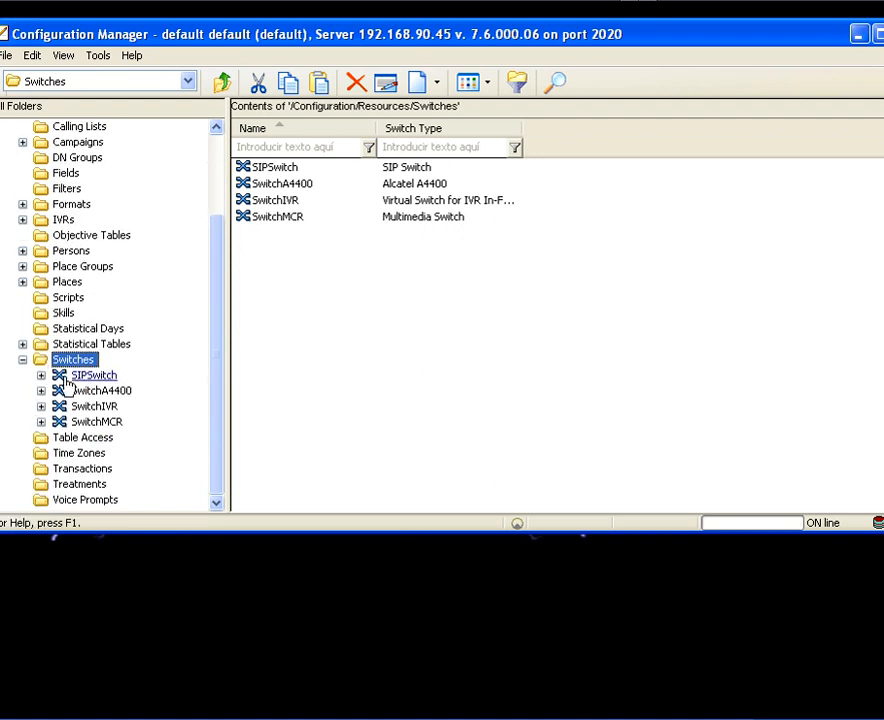
left_click(98, 390)
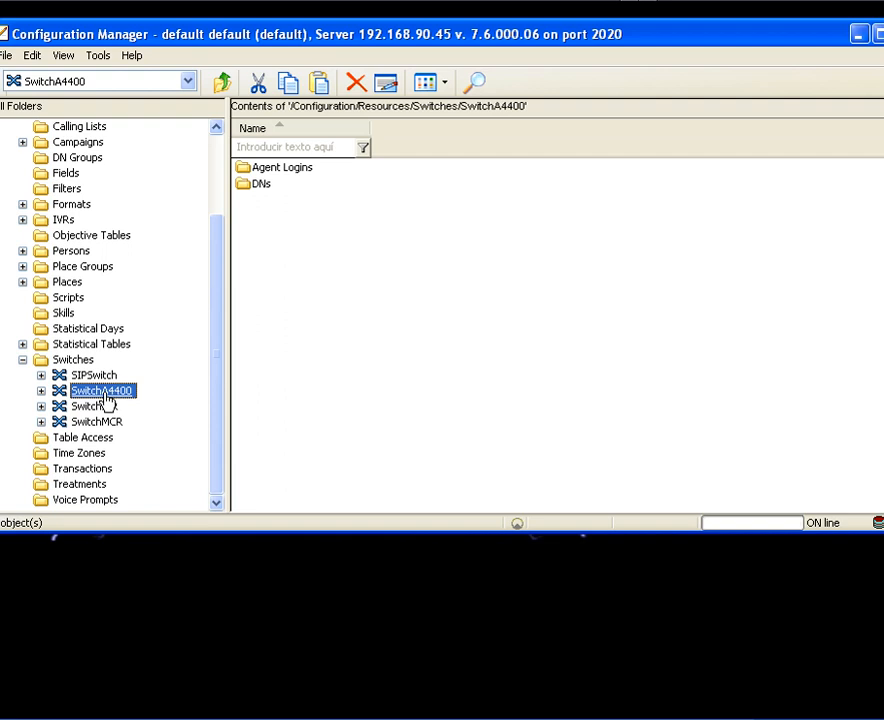
left_click(42, 390)
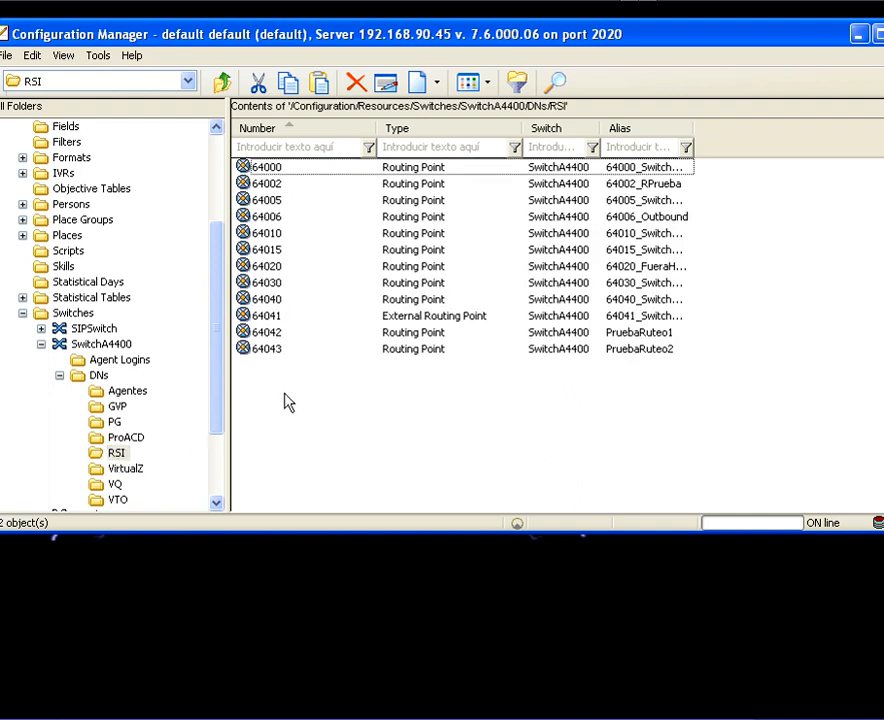
right_click(288, 400)
type("6")
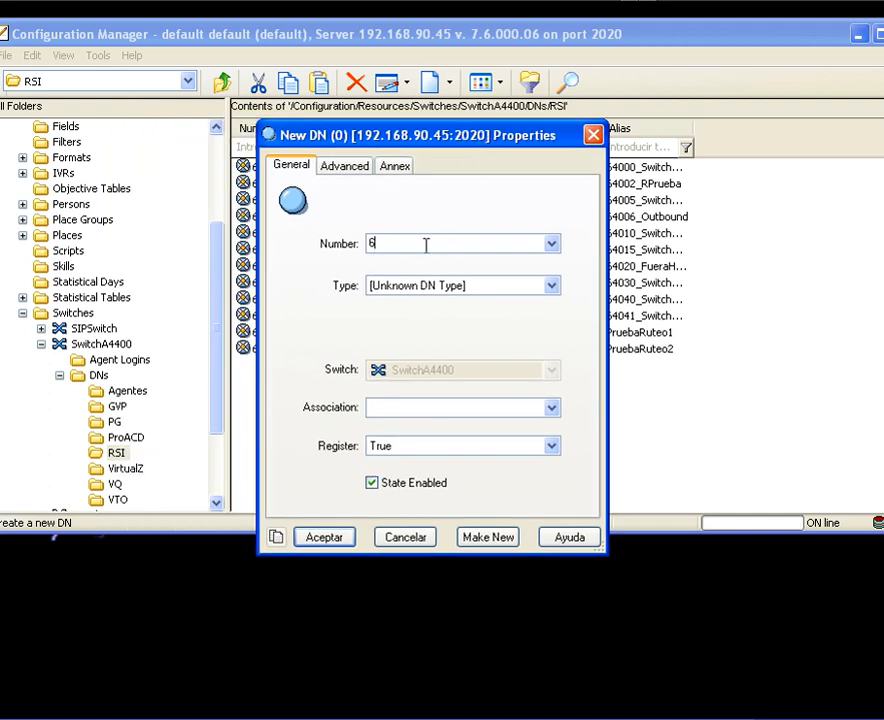
Register DN 64088 as a Routing Point with Switch-specific Type 2 and save it with Aceptar.
type("4088")
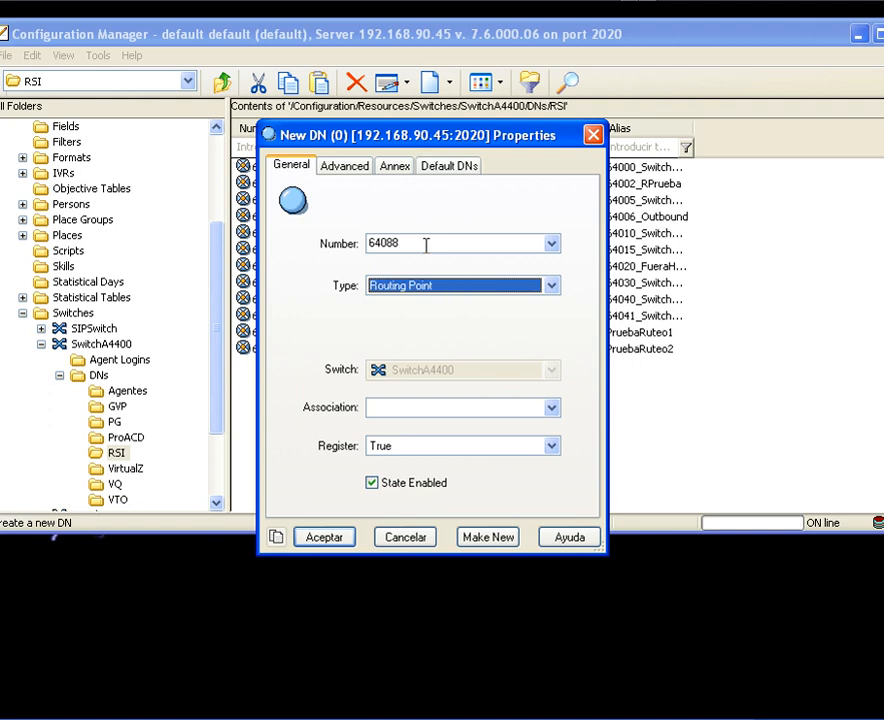
left_click(344, 164)
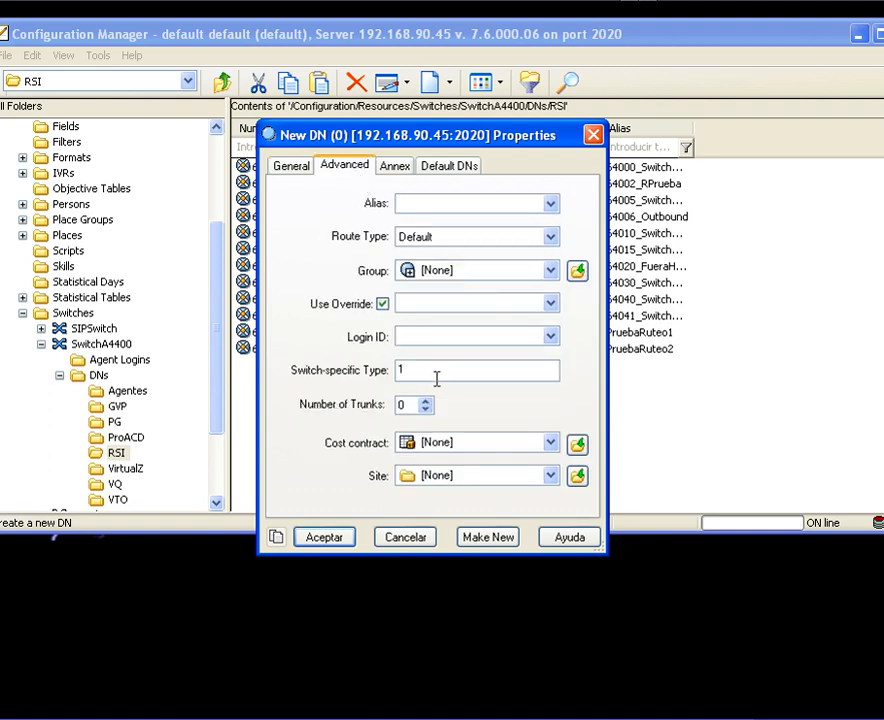
type("2")
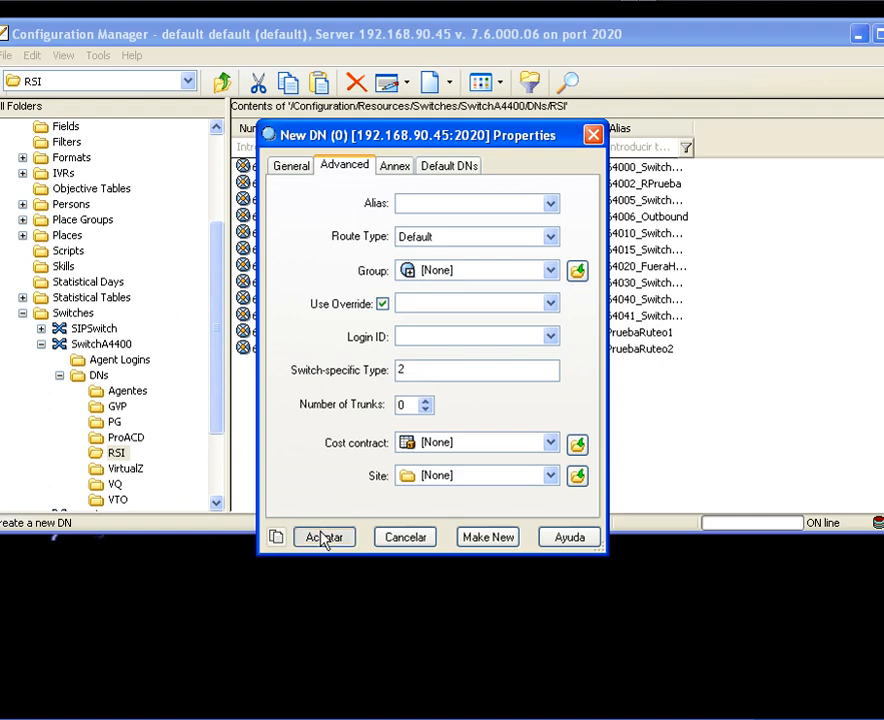
left_click(324, 536)
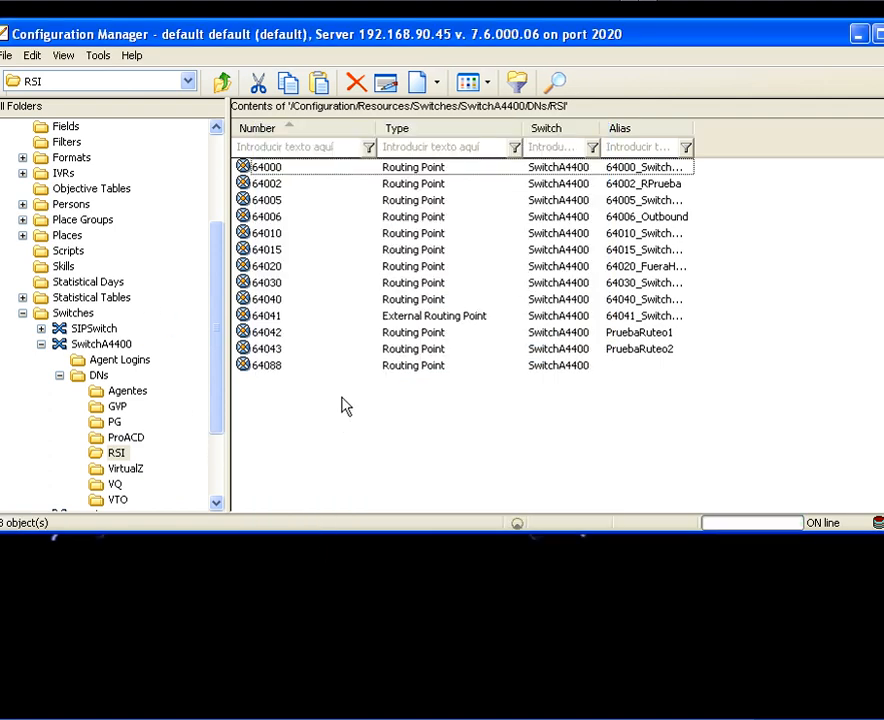
Select the new 64088 Routing Point entry in SwitchA4400's RSI DN list.
left_click(266, 364)
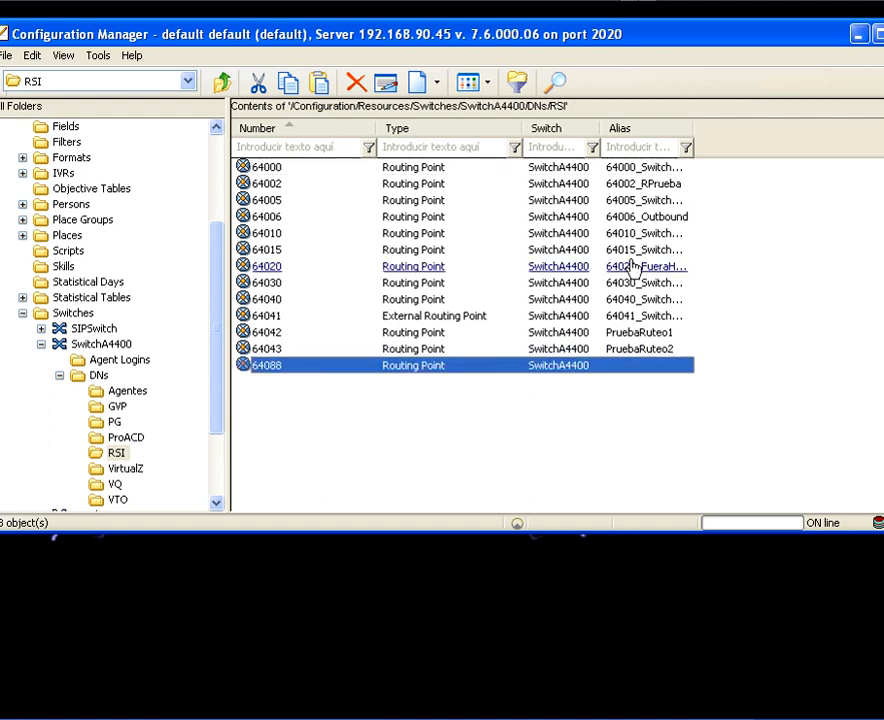
mouse_move(784, 88)
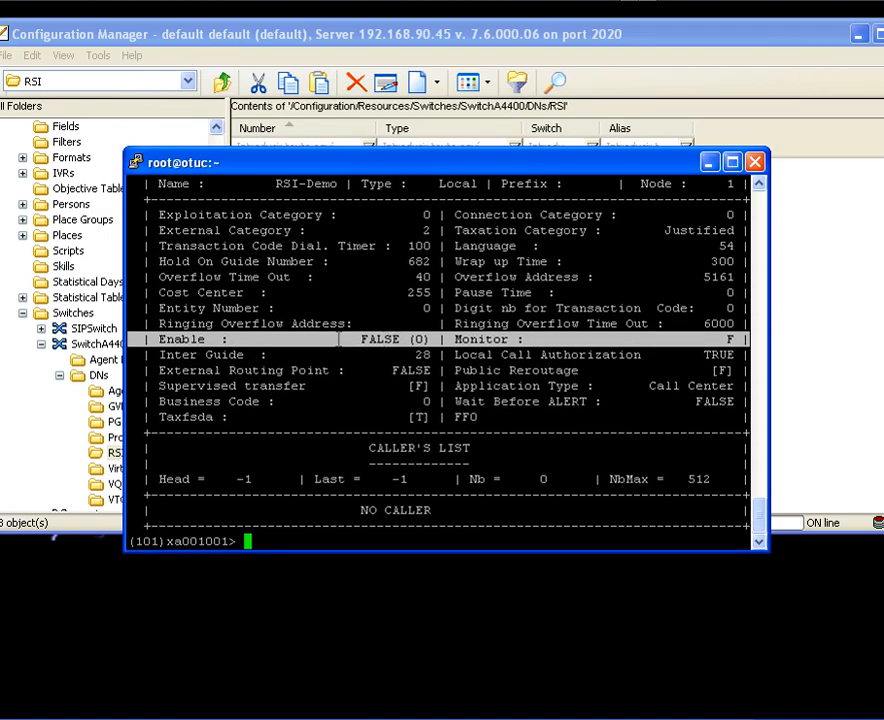
Query RSI 64088 with 'rsi -d 64088' to confirm Enable STEP2 and Monitor true.
type("rsi -d 64088")
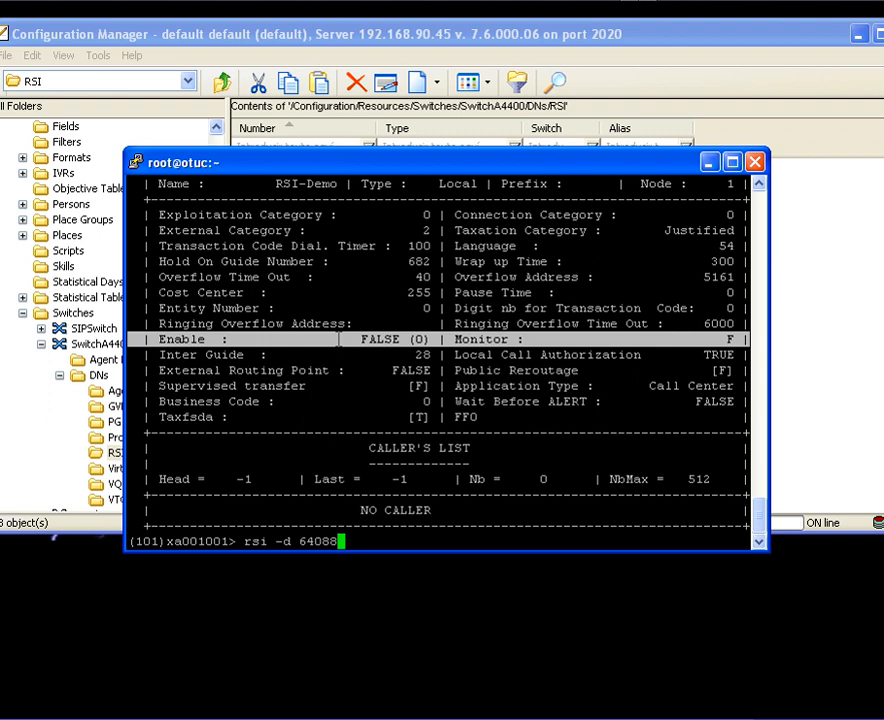
key("Return")
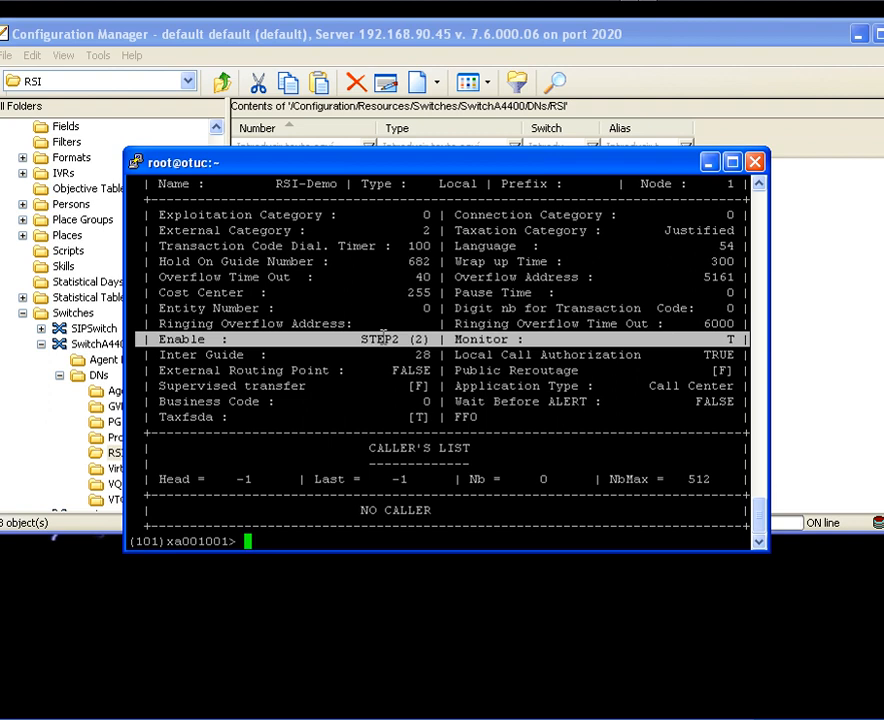
mouse_move(150, 452)
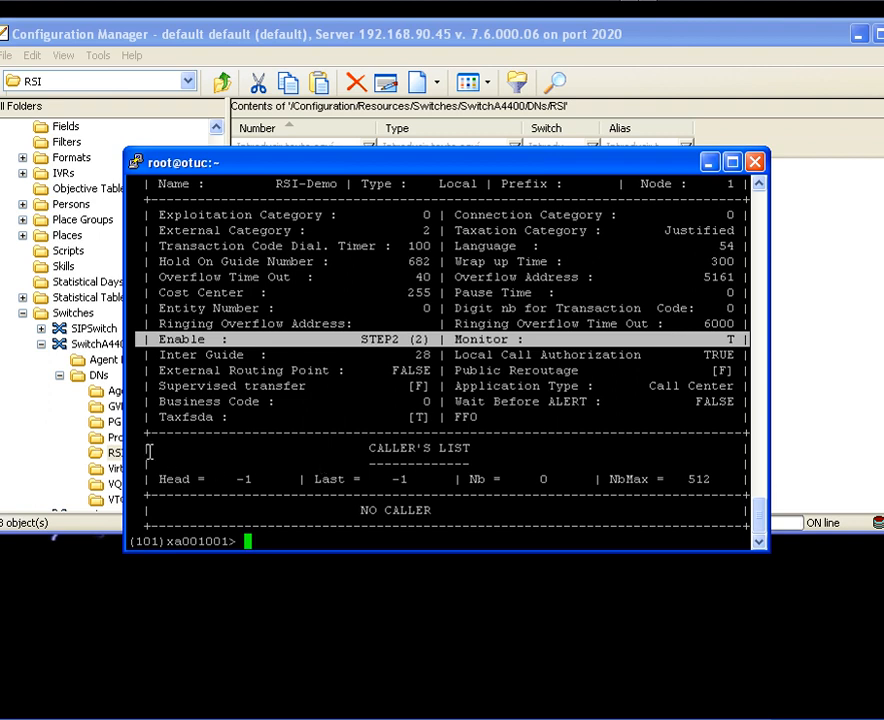